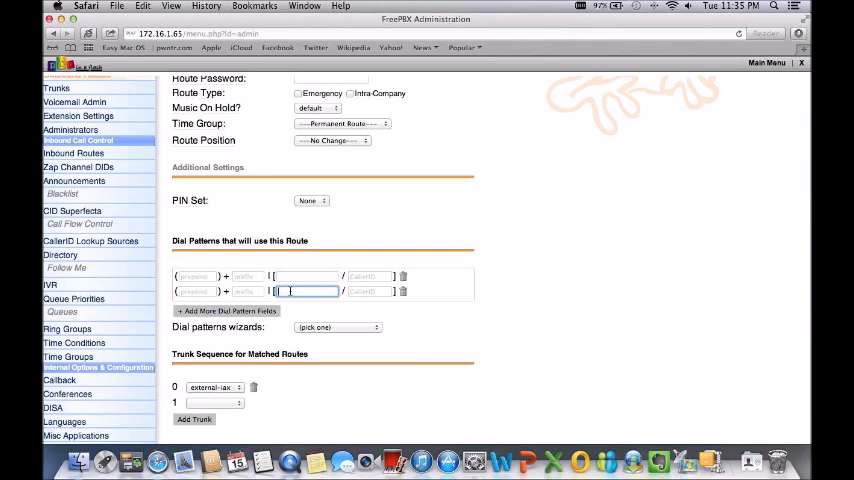
Fill a blank dial pattern row with the wizard's local-number match pattern.
click(336, 328)
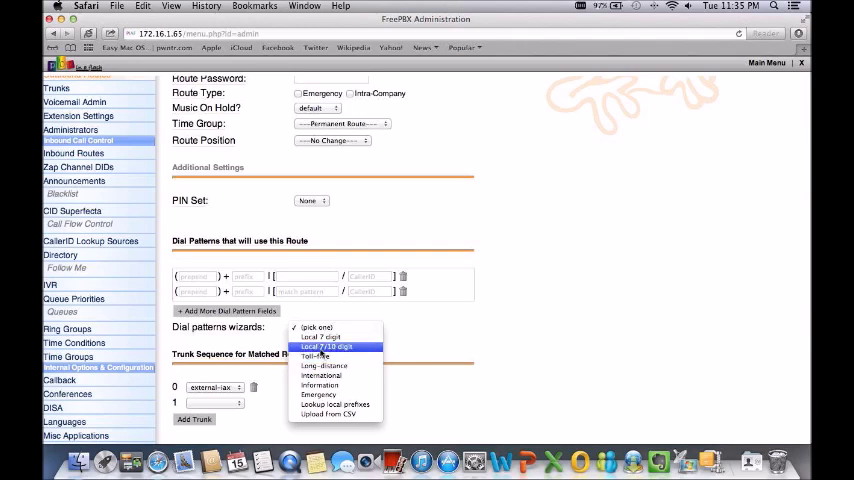
click(326, 348)
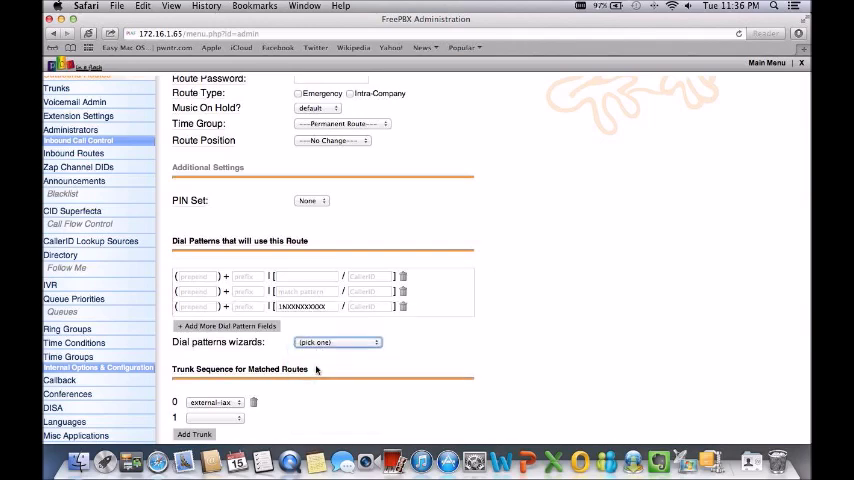
mouse_move(304, 306)
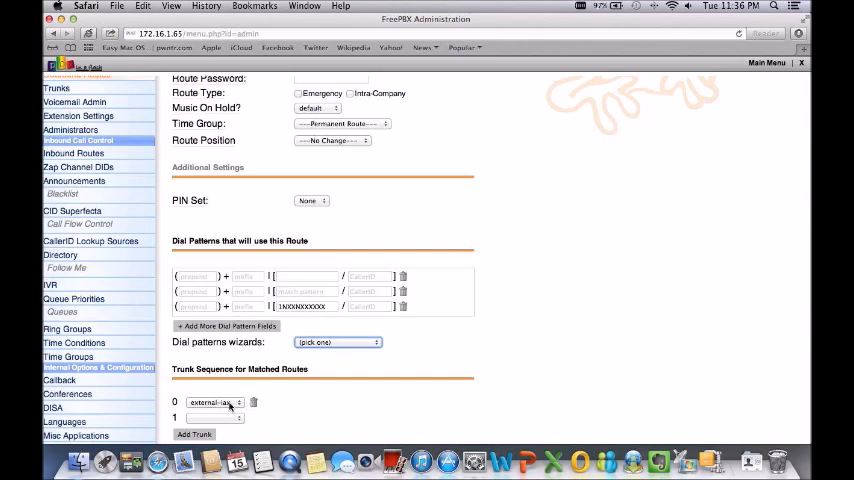
mouse_move(406, 264)
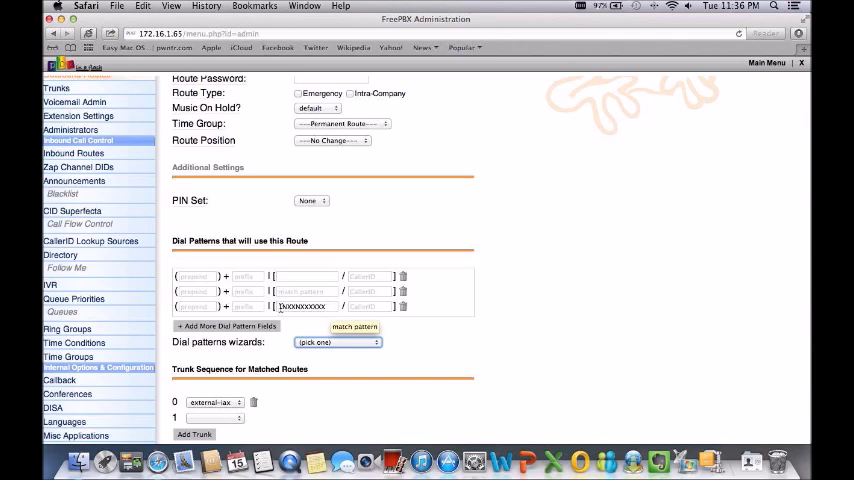
Edit the local dial pattern's digits, entering 0 in its field.
click(304, 306)
text(1)
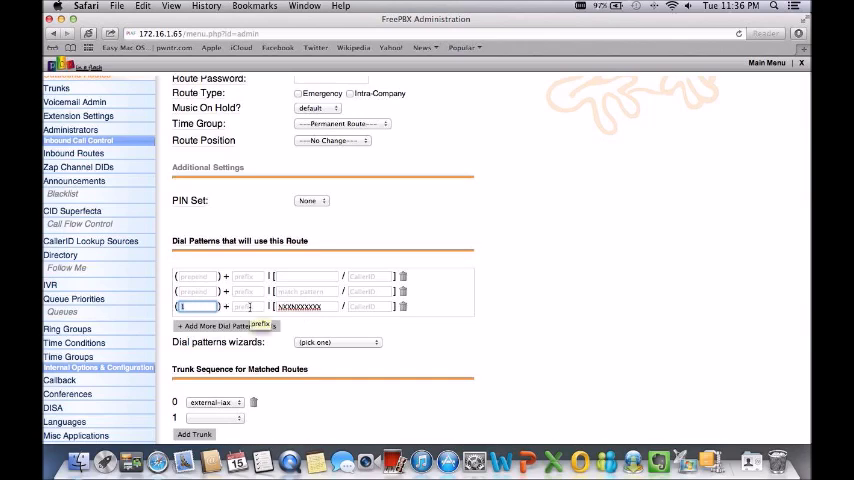
text(0)
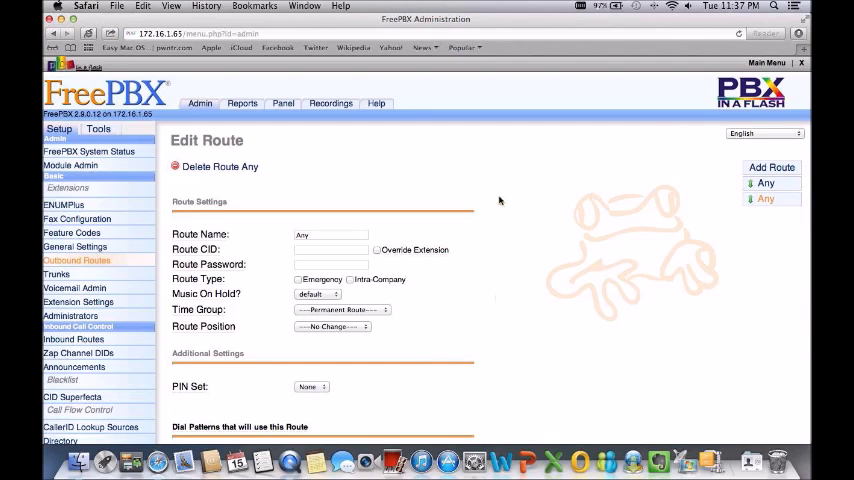
Rename the route 9_outside and submit the changes so it lists under that name.
scroll(down, 3)
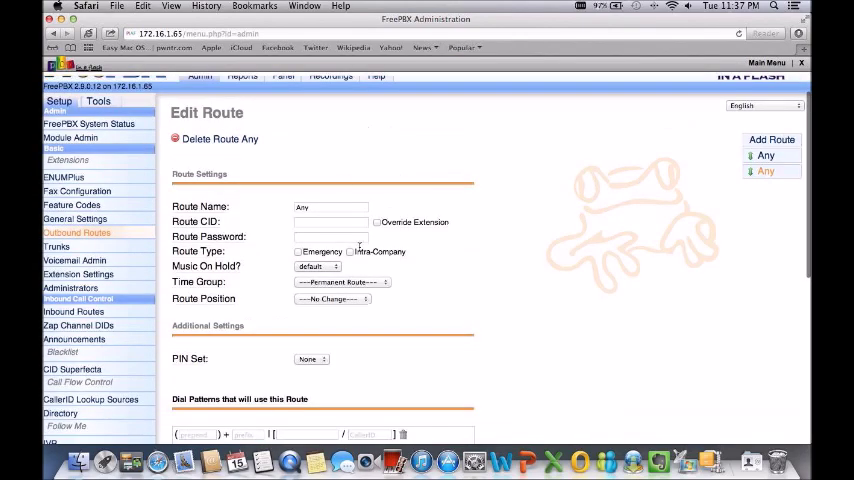
click(332, 208)
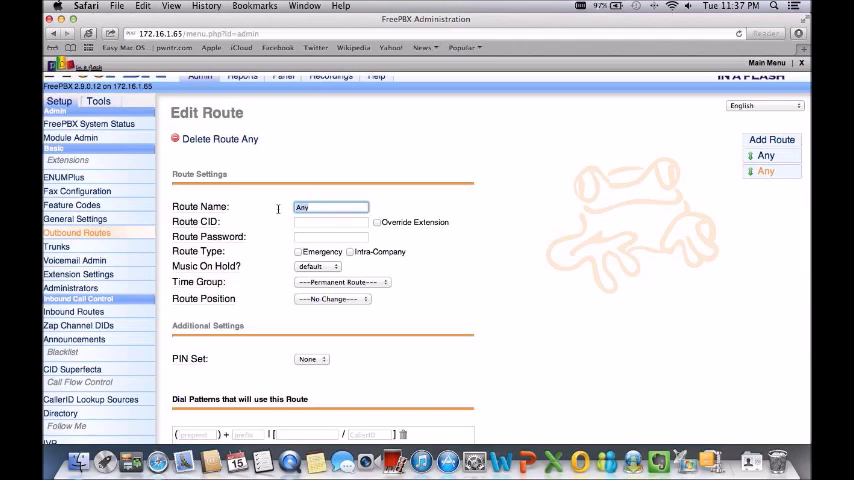
text(9_outside)
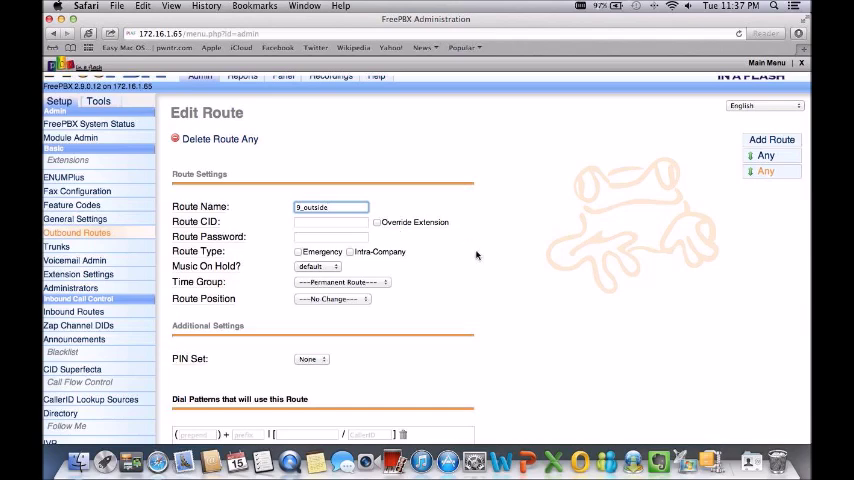
scroll(down, 3)
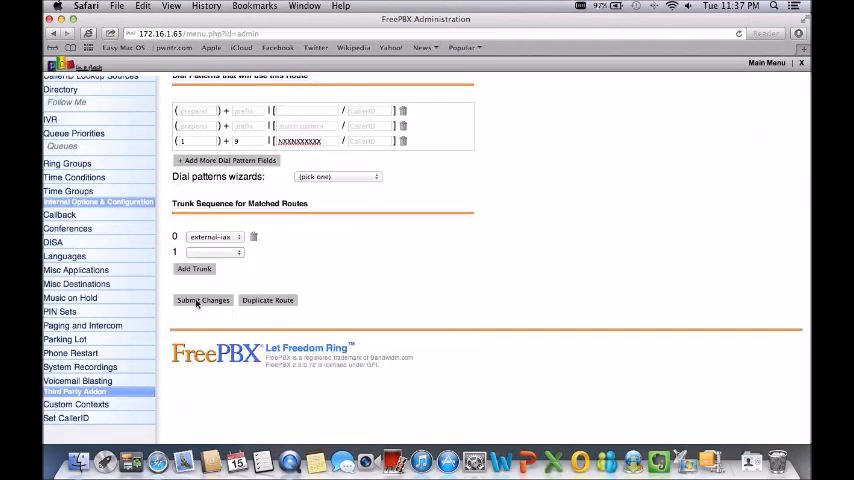
click(204, 300)
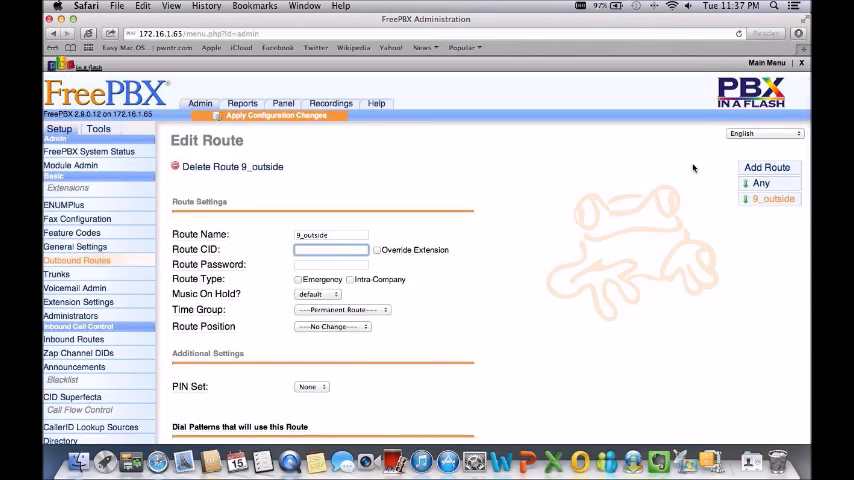
mouse_move(624, 292)
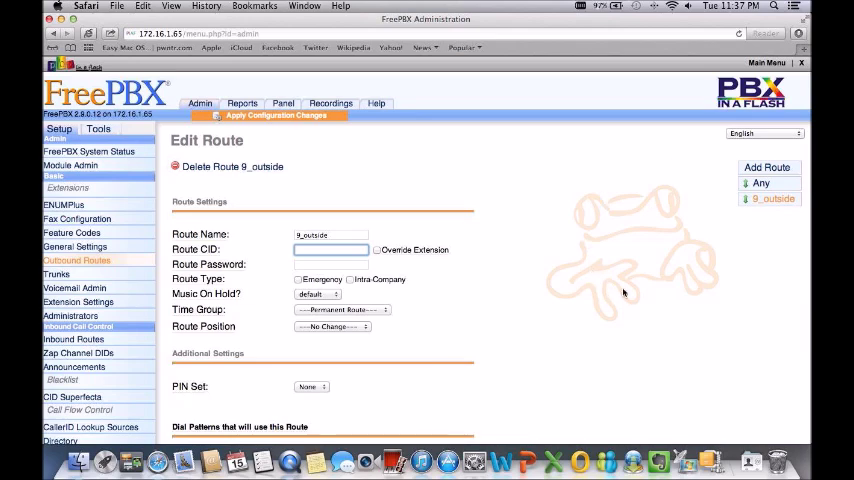
Give the second dial pattern prefix 9 and match pattern 1NXXNXX.
scroll(down, 3)
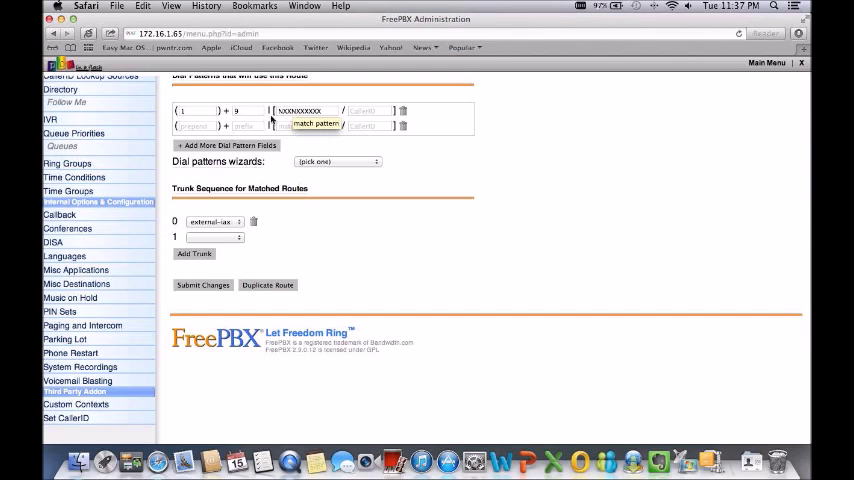
click(248, 126)
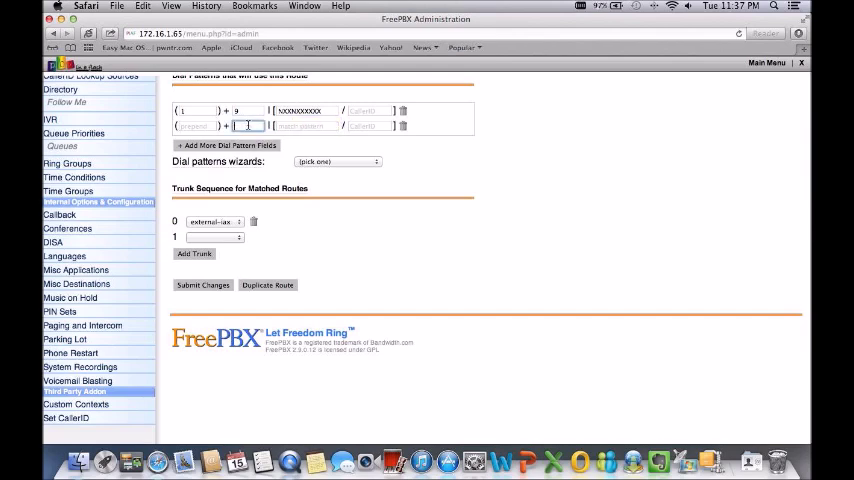
text(9)
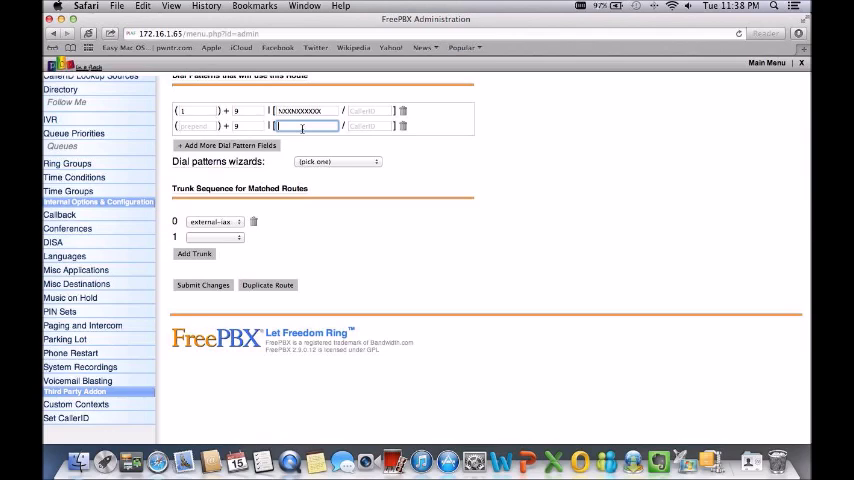
text(1NXXNXX)
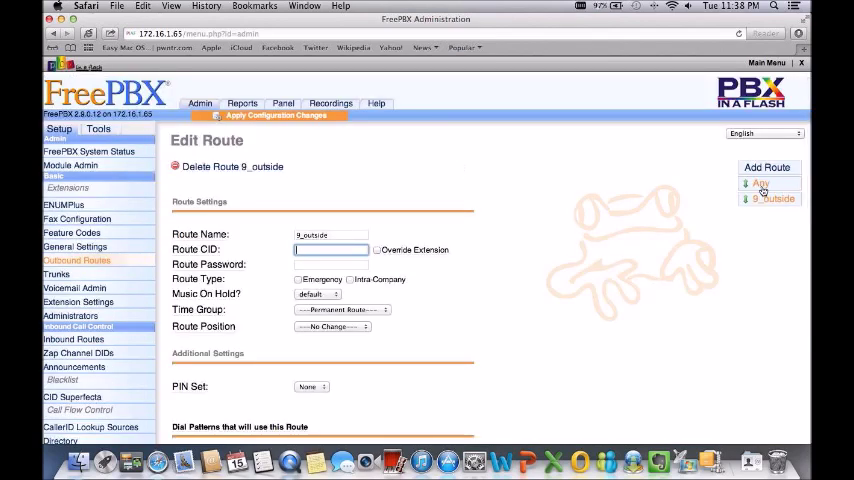
Rename the Any route INTL and enter 011 as its first dial pattern prefix.
click(760, 182)
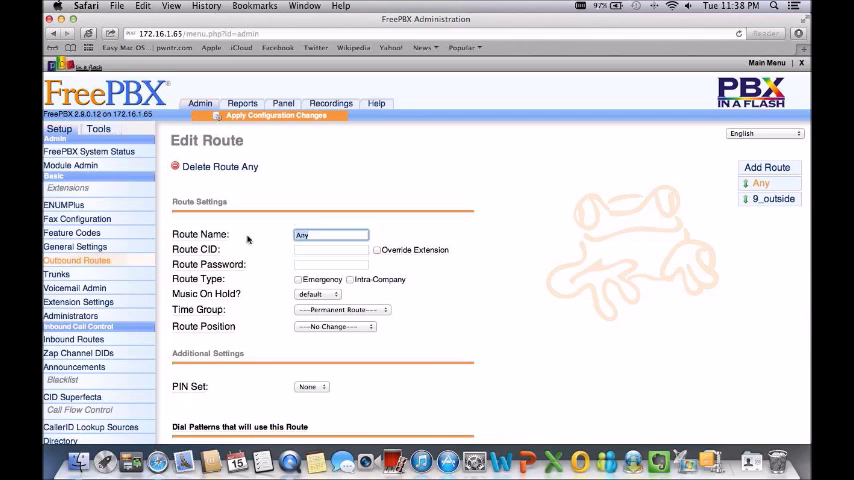
text(INTL)
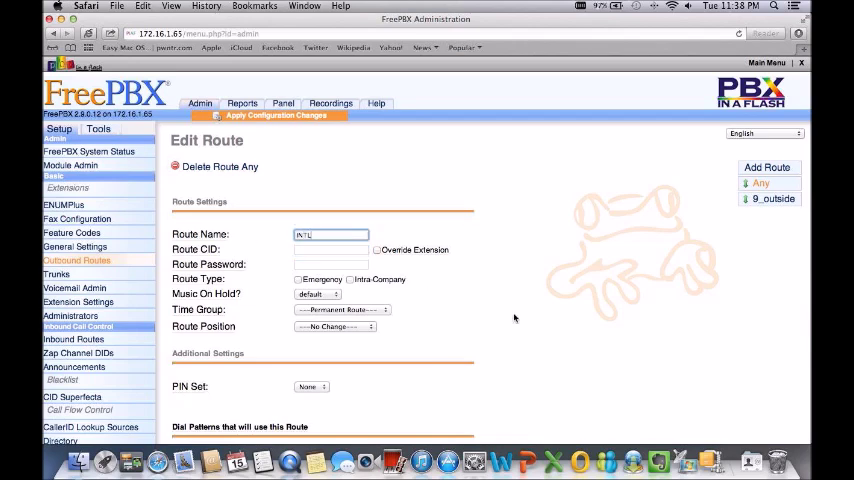
scroll(down, 3)
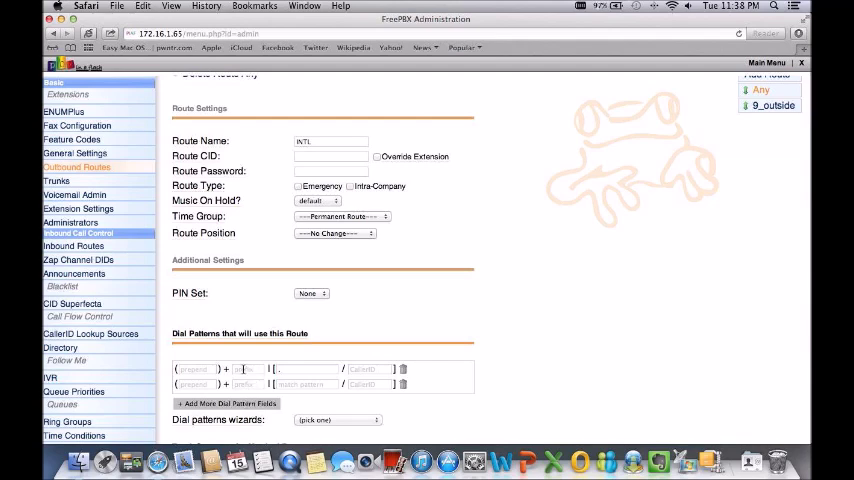
click(248, 368)
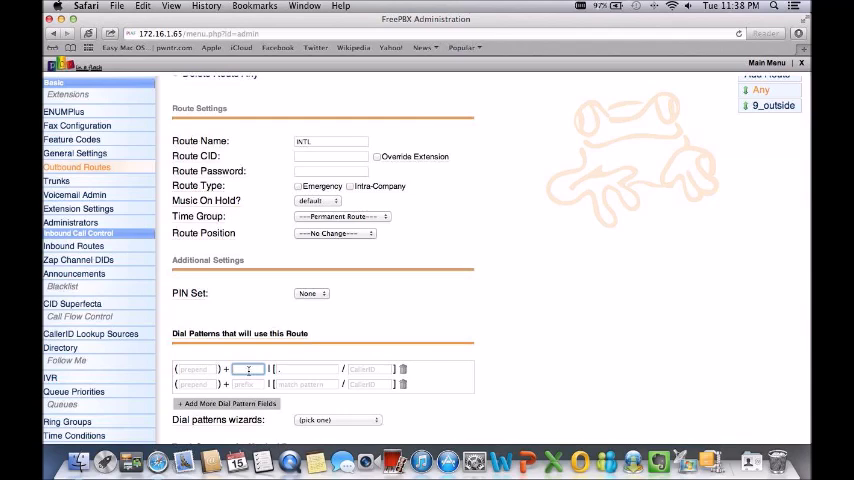
text(011)
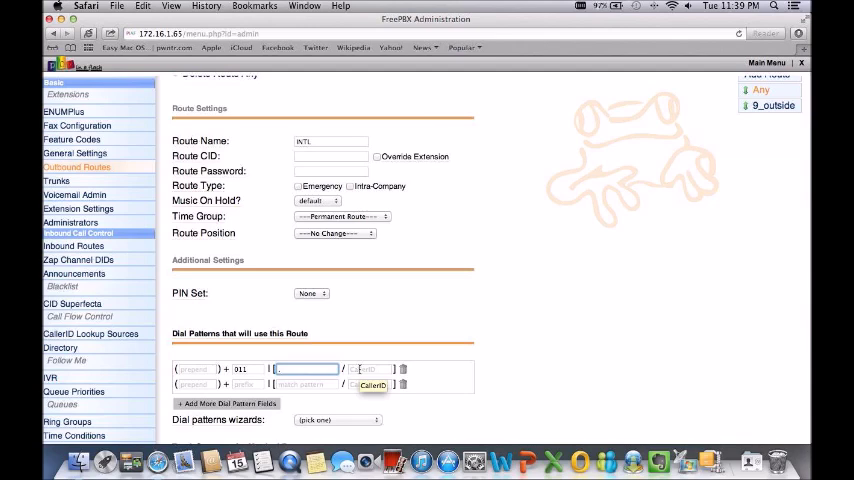
Add dial pattern rows and fill them with 011 international patterns from the wizard.
scroll(down, 3)
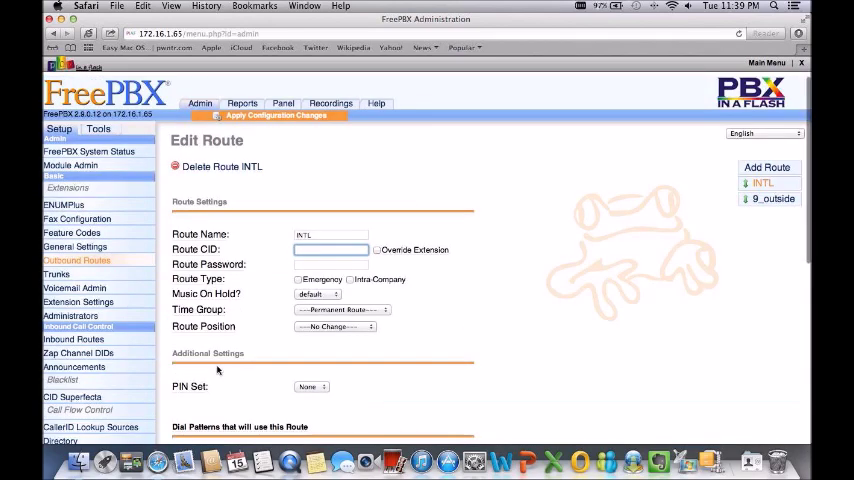
scroll(down, 3)
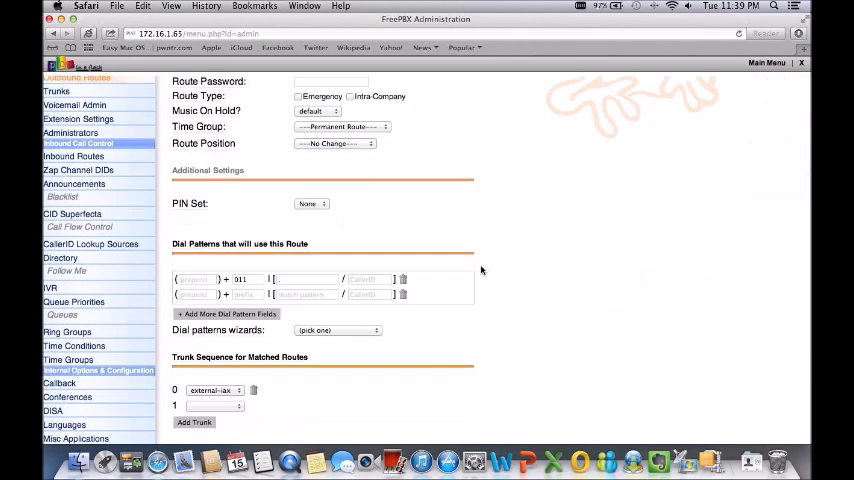
click(336, 330)
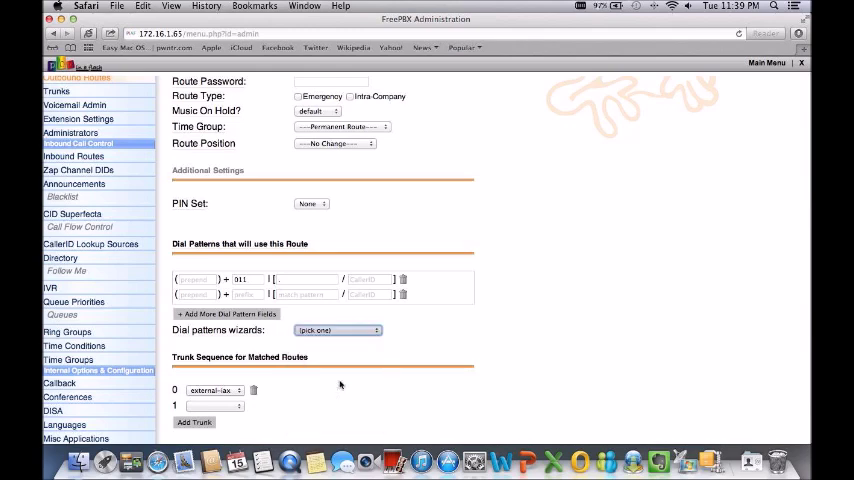
click(228, 328)
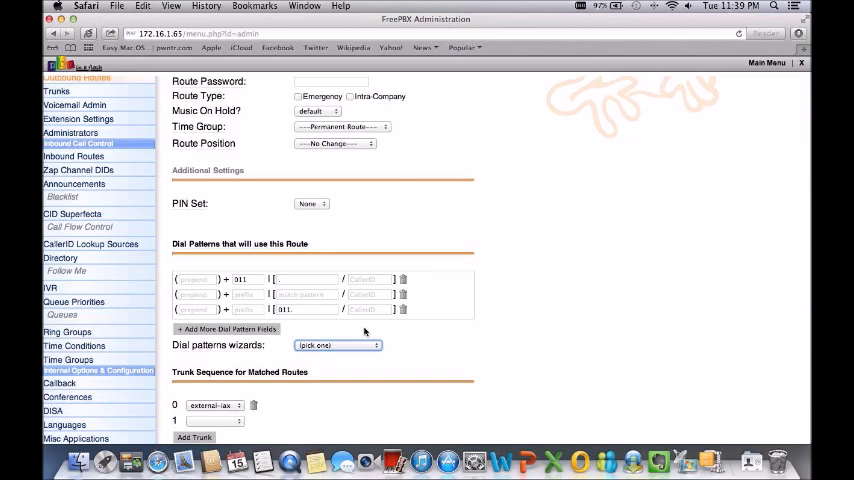
click(336, 344)
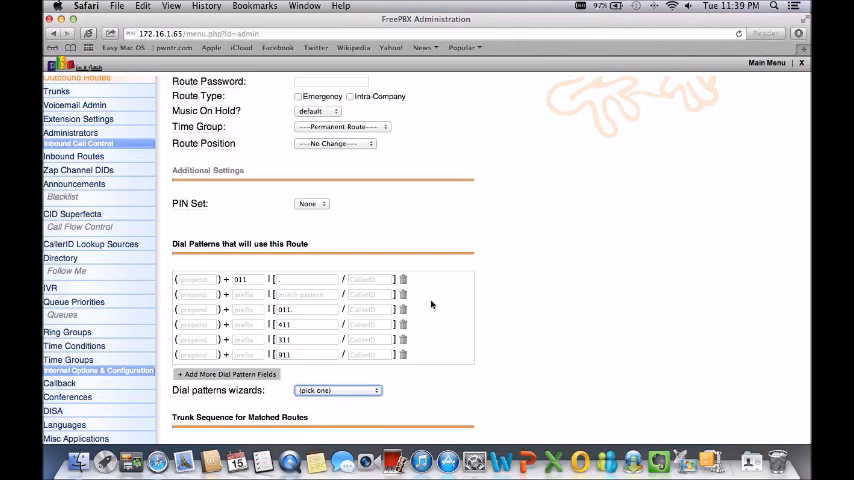
mouse_move(490, 266)
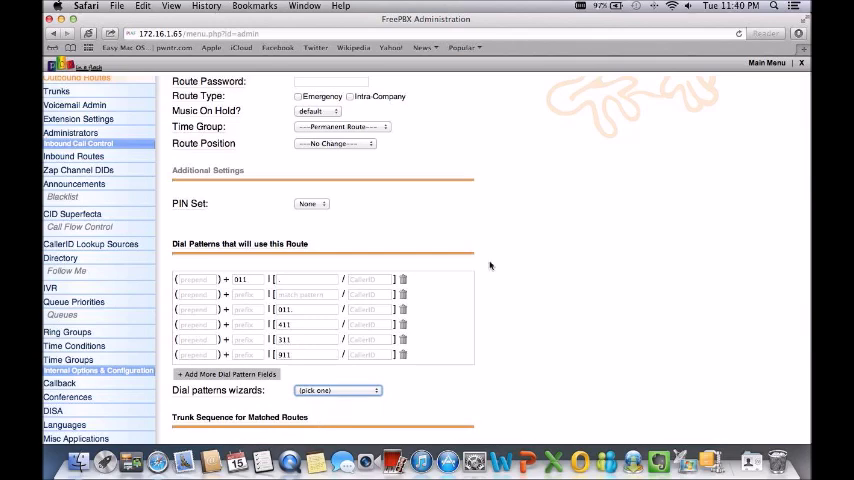
mouse_move(590, 206)
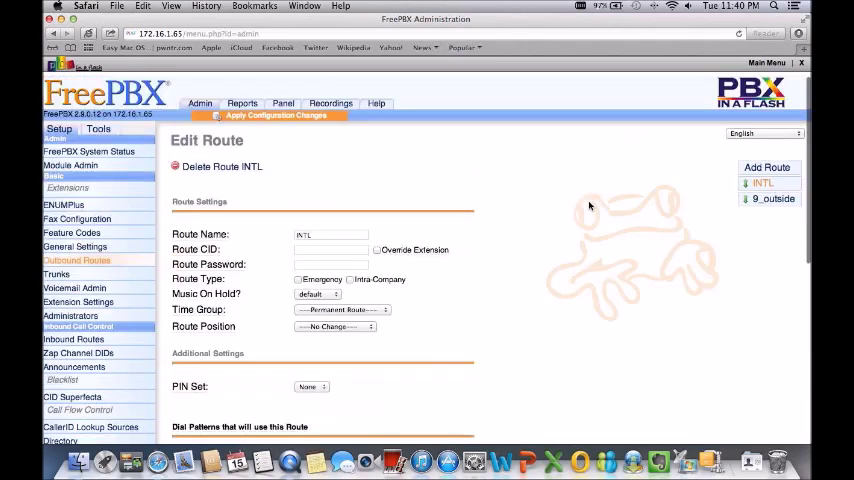
scroll(down, 3)
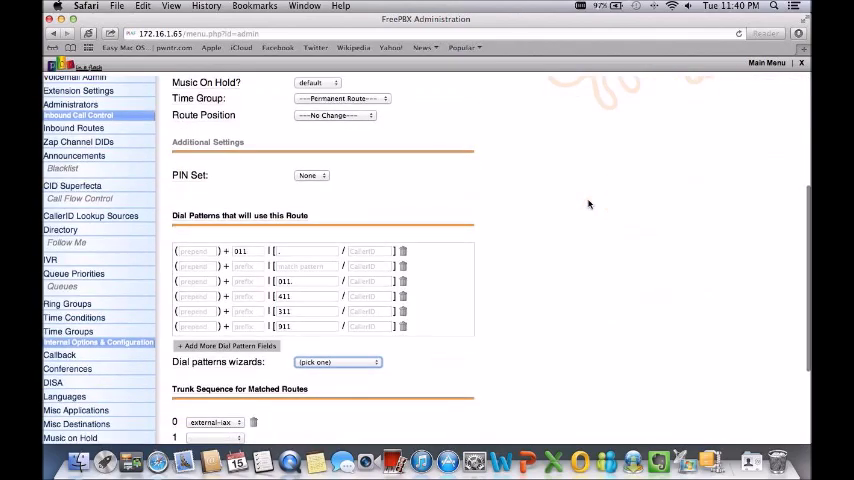
scroll(down, 3)
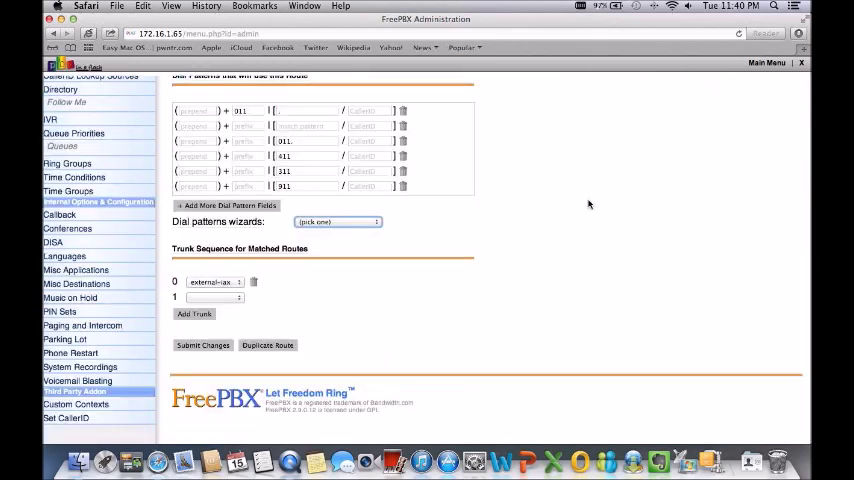